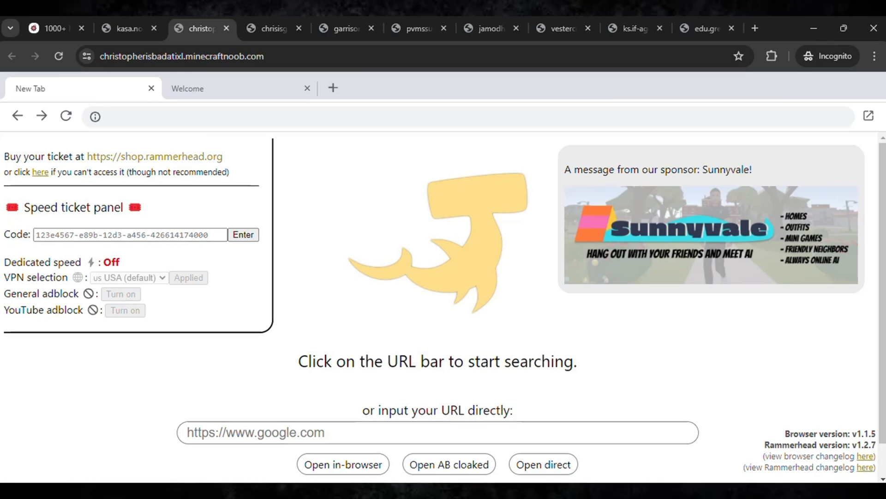
- Switch between the open proxy-mirror tabs, ending on the kasa.norushcharge.com Rammerhead start page
left_click(626, 29)
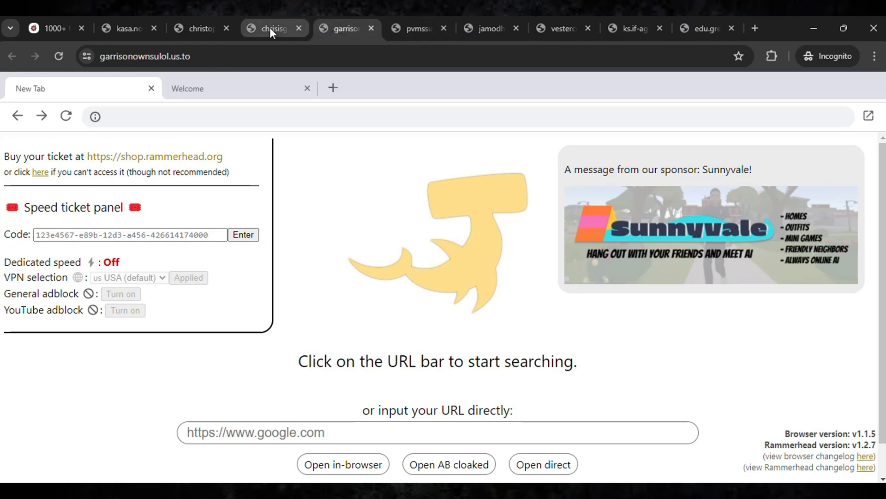
left_click(200, 28)
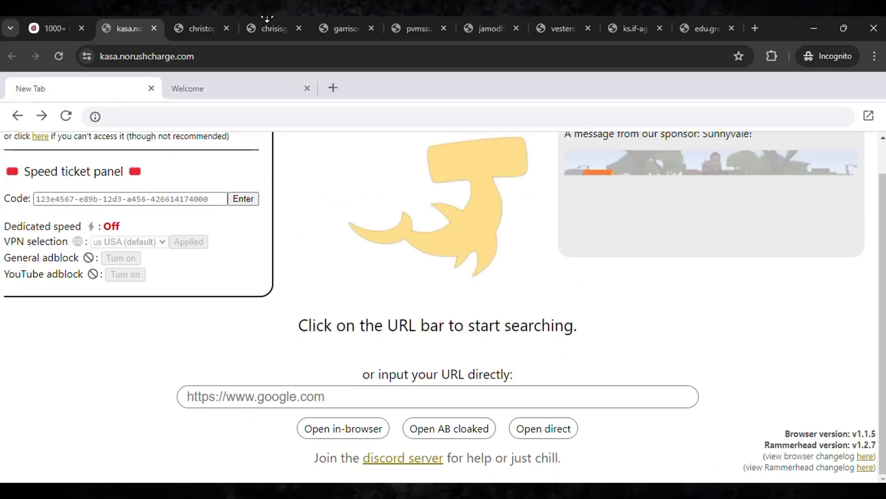
- On the christopherisbadatixl.minecraftnoob.com proxy, enter youtube.com as the URL and open it in-browser
left_click(201, 29)
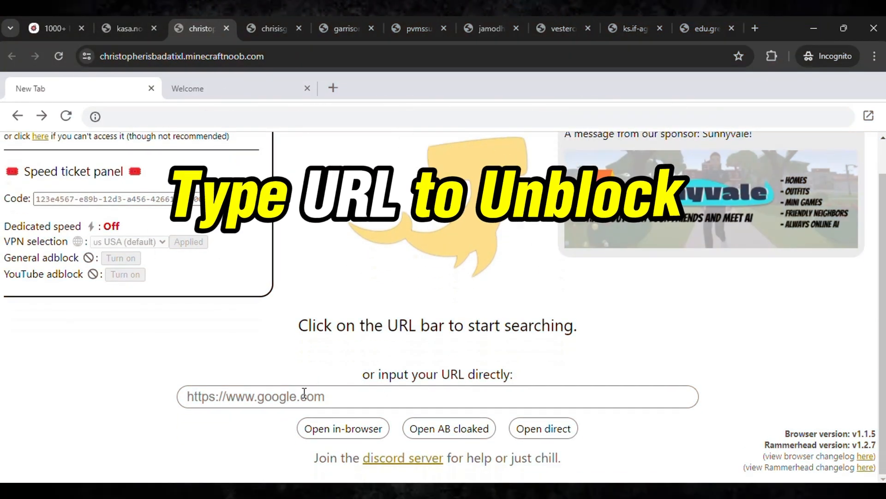
type("youtube.com")
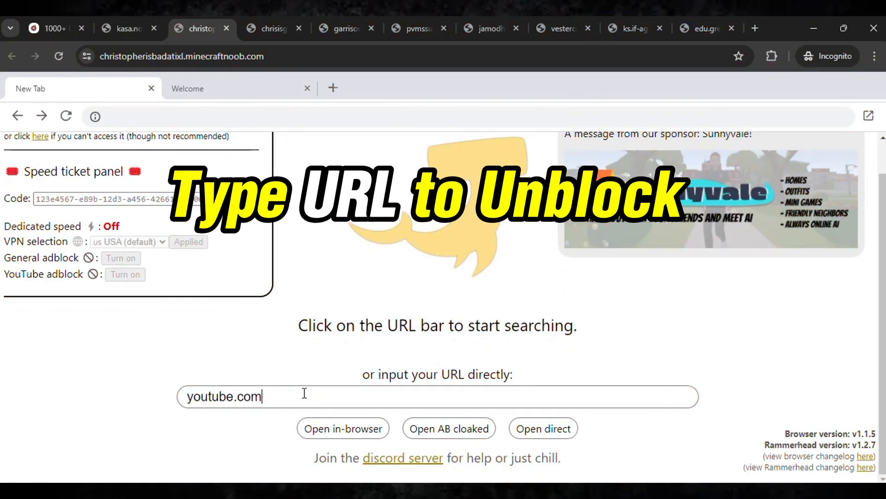
left_click(344, 428)
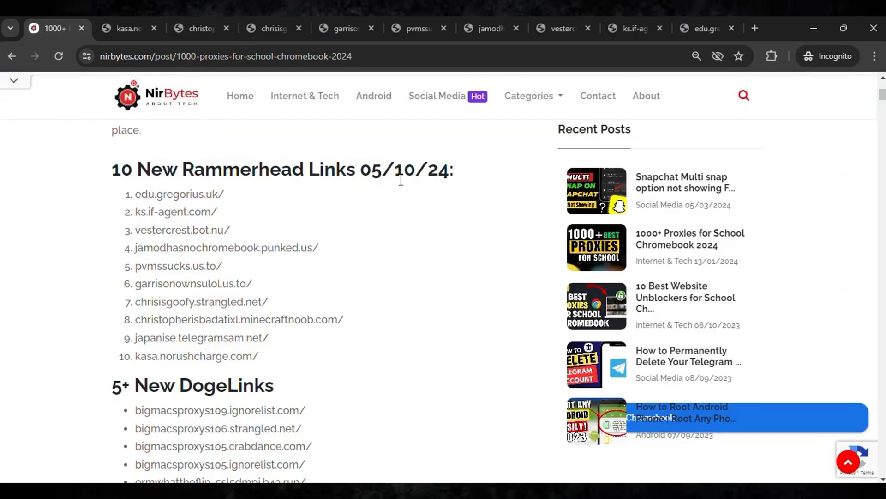
- Highlight the 05/10/24 date in the NirBytes Rammerhead Links heading, then return to the proxy tab
left_click_drag(360, 170, 446, 170)
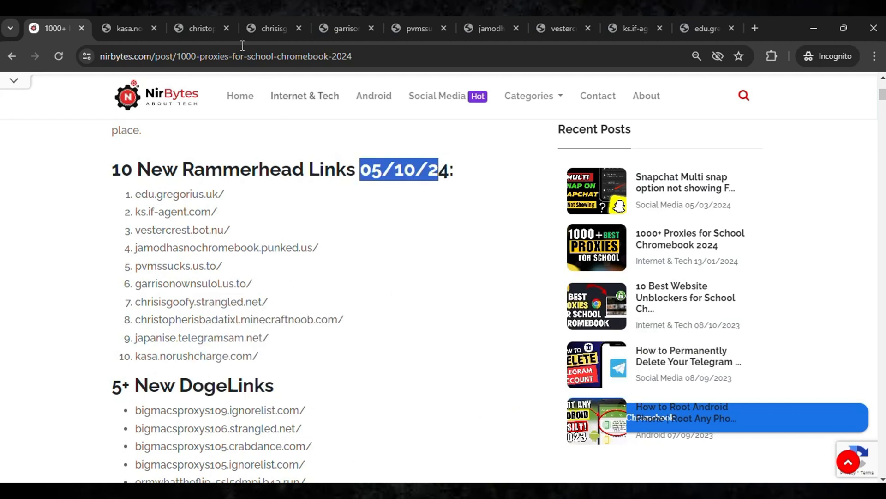
left_click(199, 29)
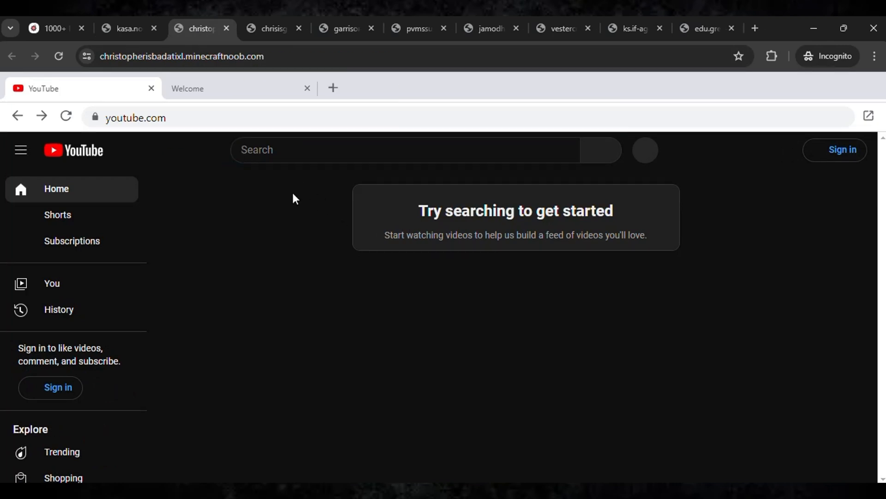
- Focus the YouTube search bar inside the proxied YouTube home page, ready to search
left_click(396, 150)
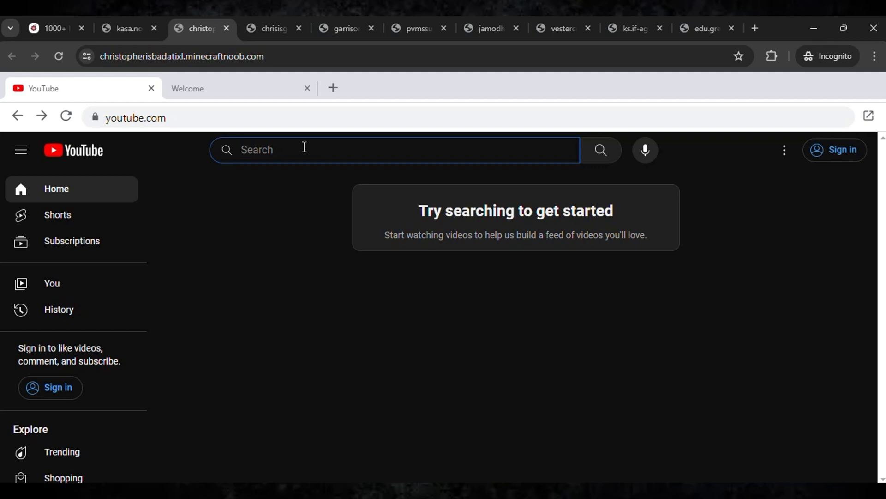
mouse_move(329, 174)
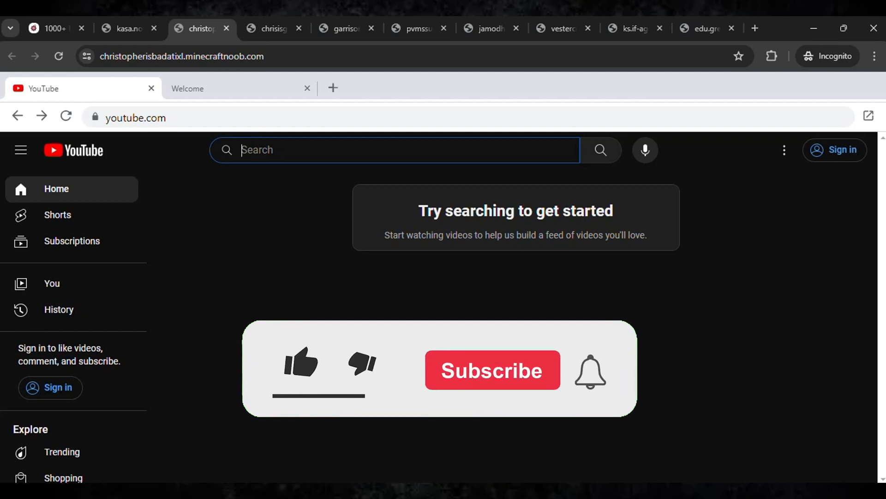
left_click(300, 362)
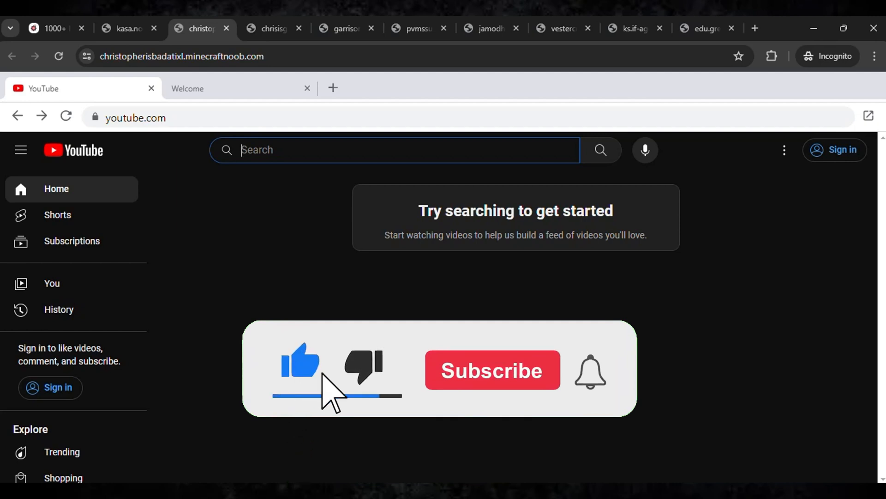
left_click(490, 370)
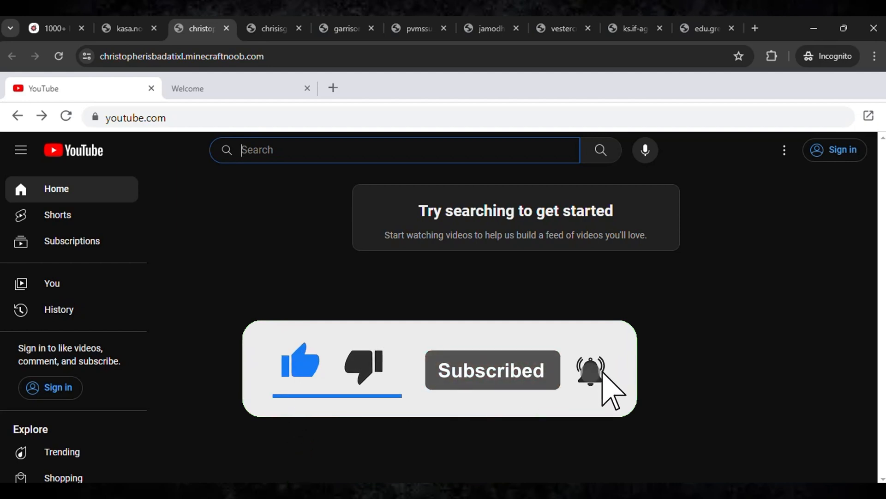